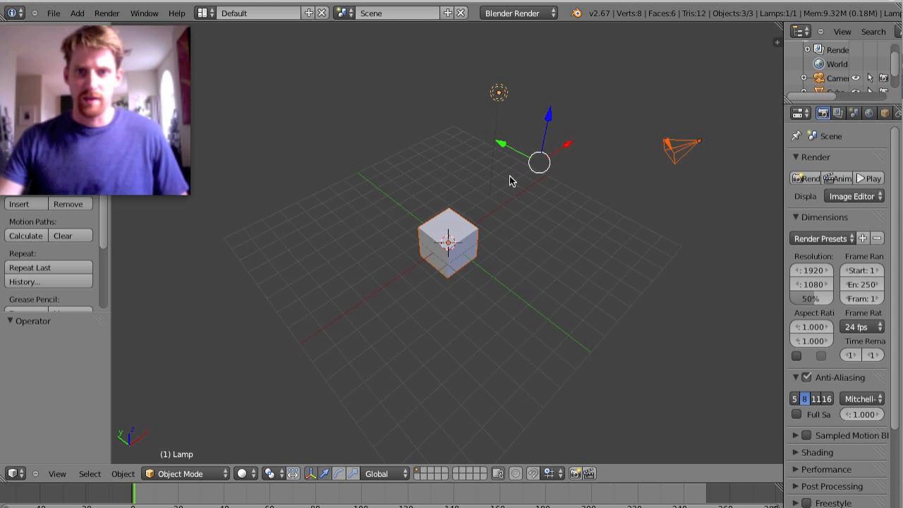
mouse_move(580, 210)
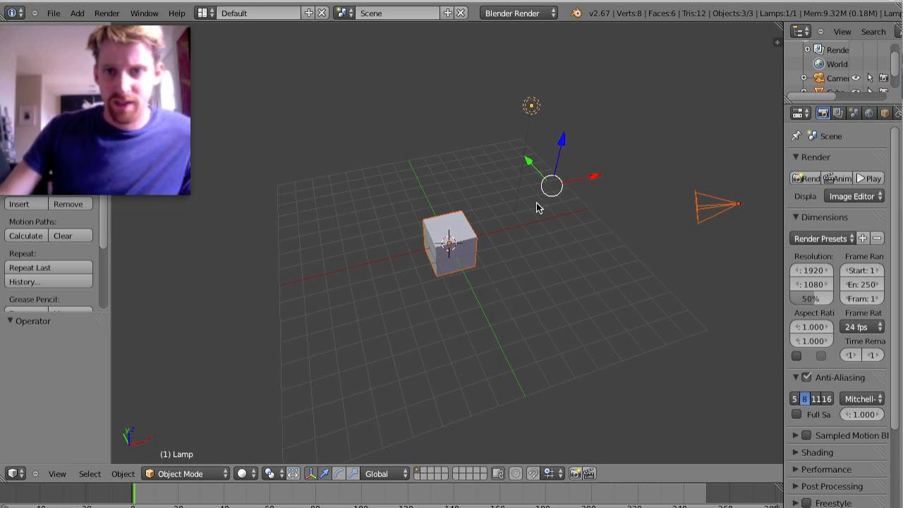
Delete the default objects, view from the top, and add a plane subdivided into four faces.
key(x)
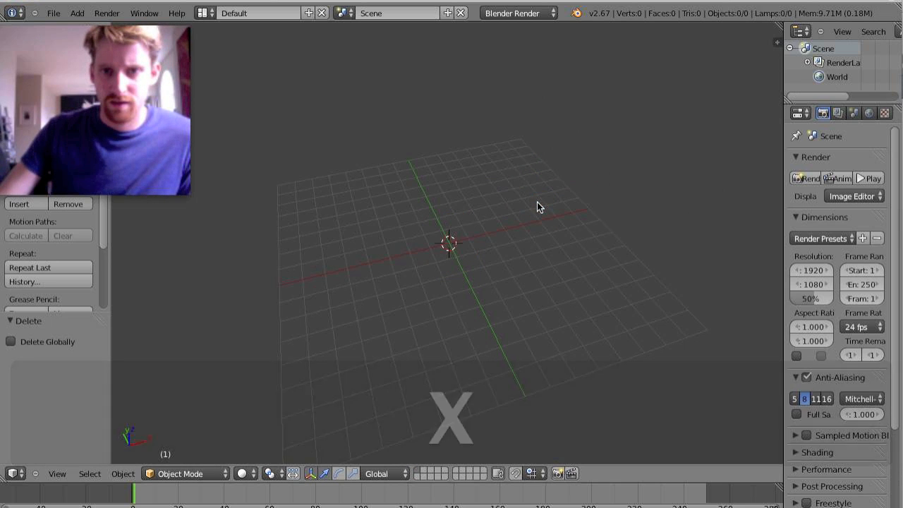
key(KP_7)
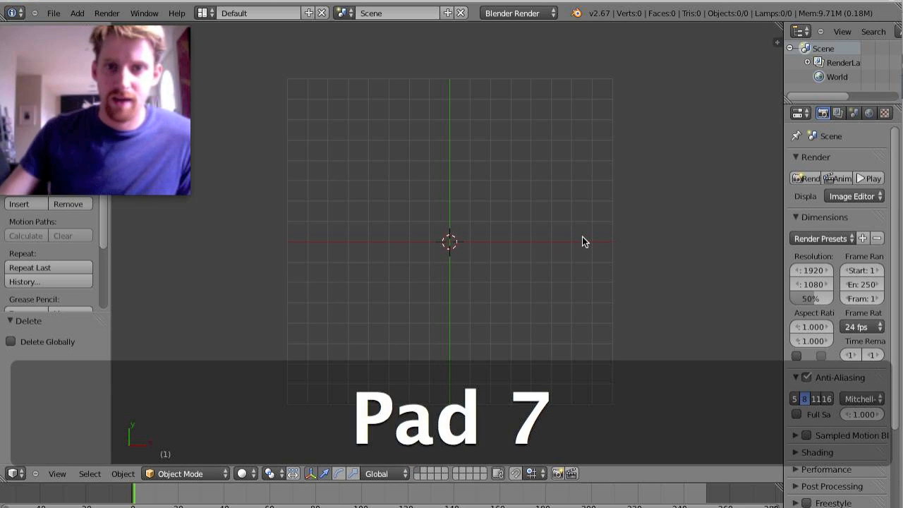
key(space)
text(add plane)
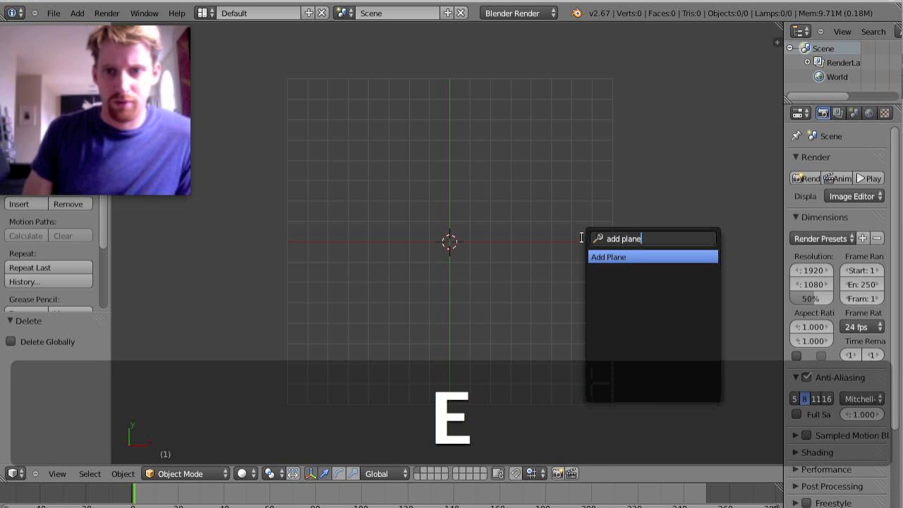
click(607, 256)
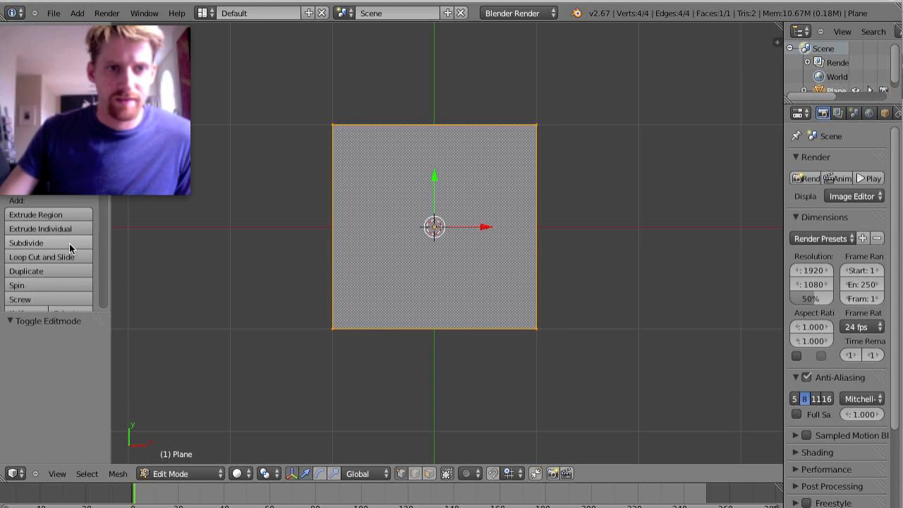
click(26, 243)
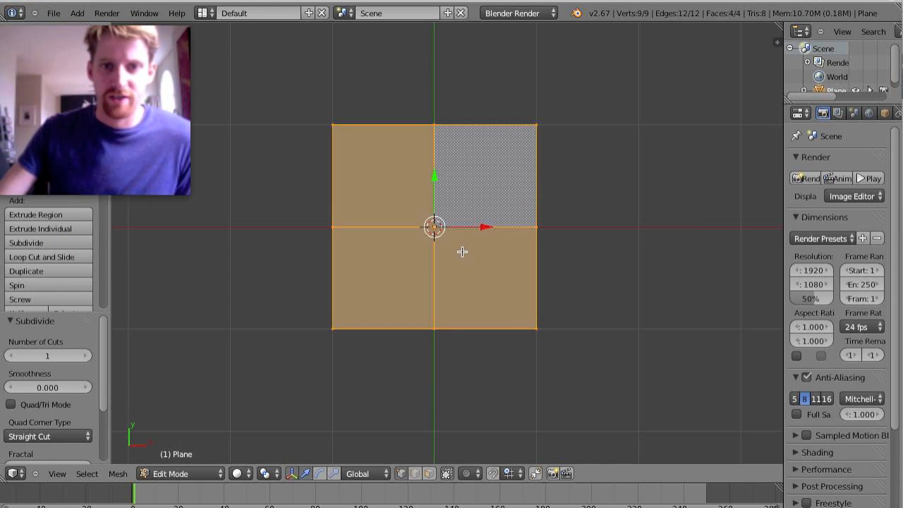
mouse_move(470, 249)
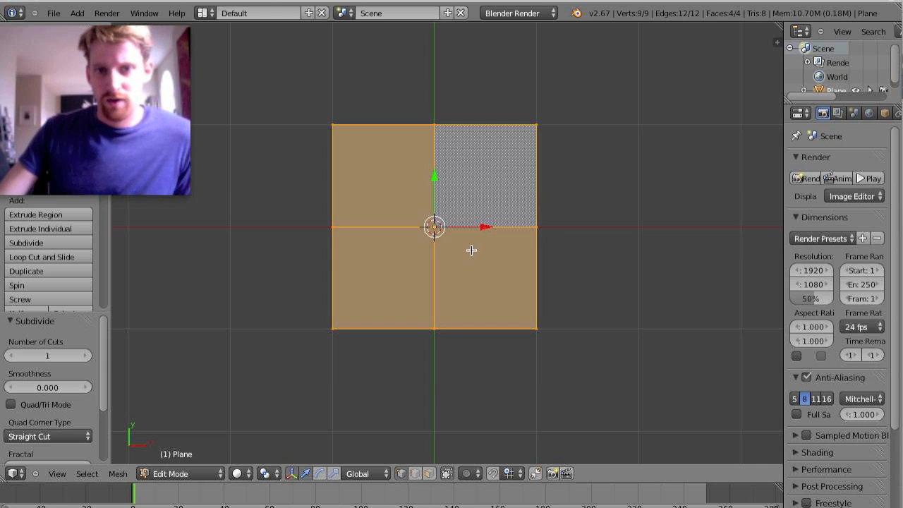
mouse_move(382, 284)
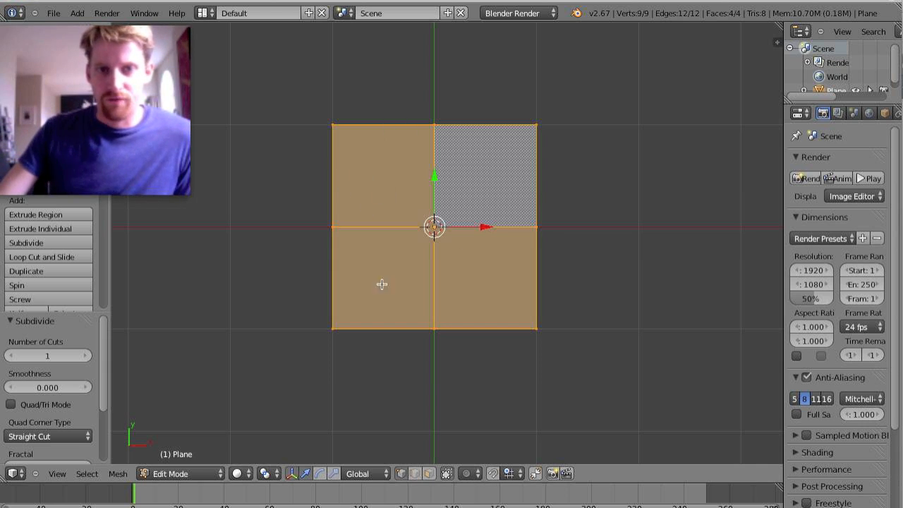
mouse_move(540, 260)
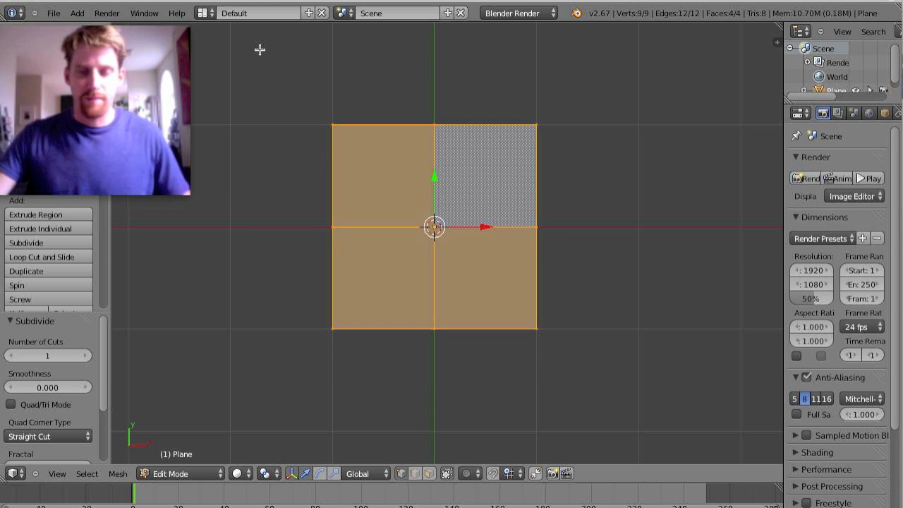
Switch to the UV Editing layout and unwrap the four-face plane.
click(205, 13)
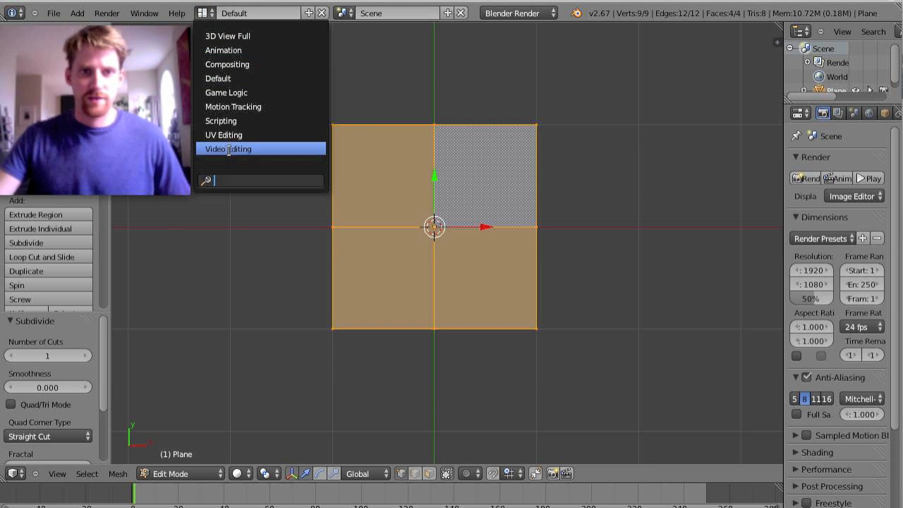
click(227, 148)
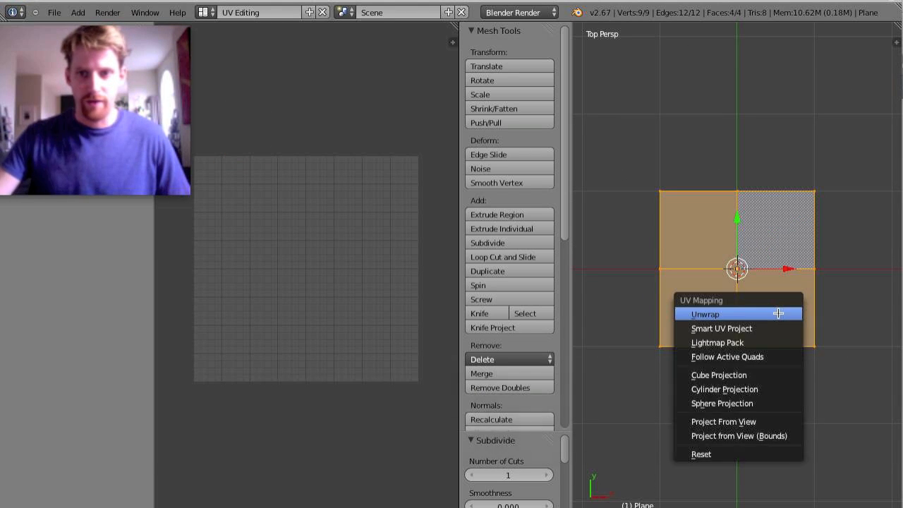
click(705, 313)
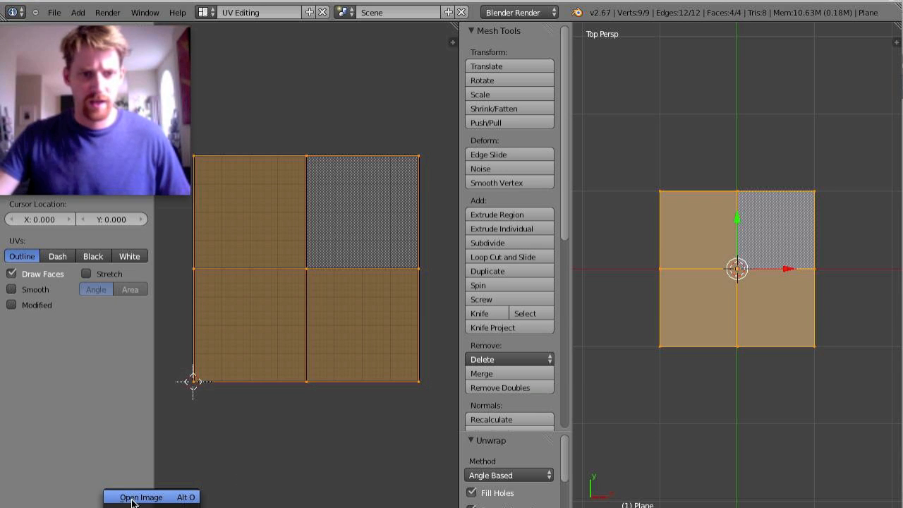
Open RedBridgeWater.psd from the Blender textures folder in the UV editor.
click(141, 496)
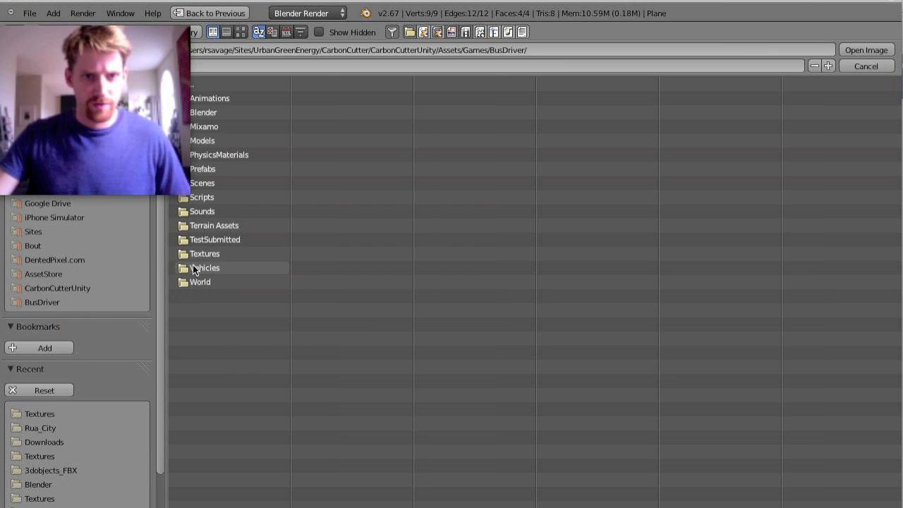
double_click(205, 253)
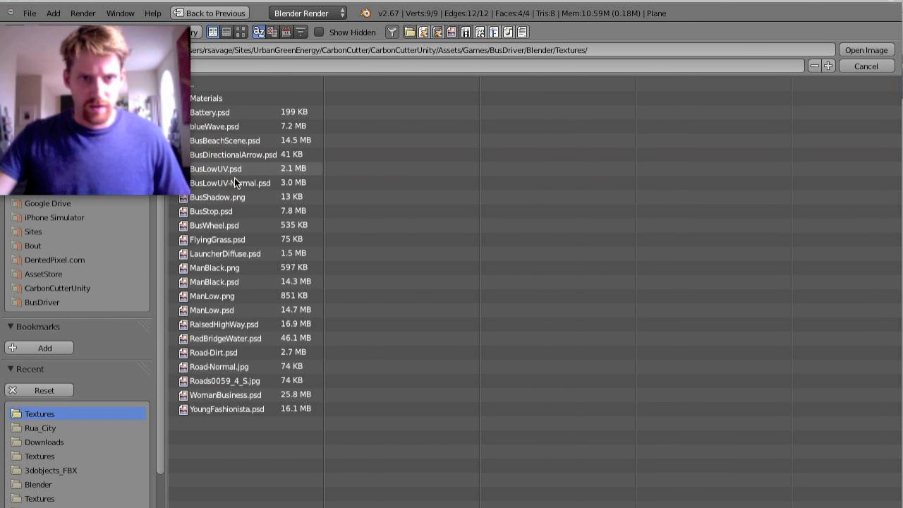
click(225, 337)
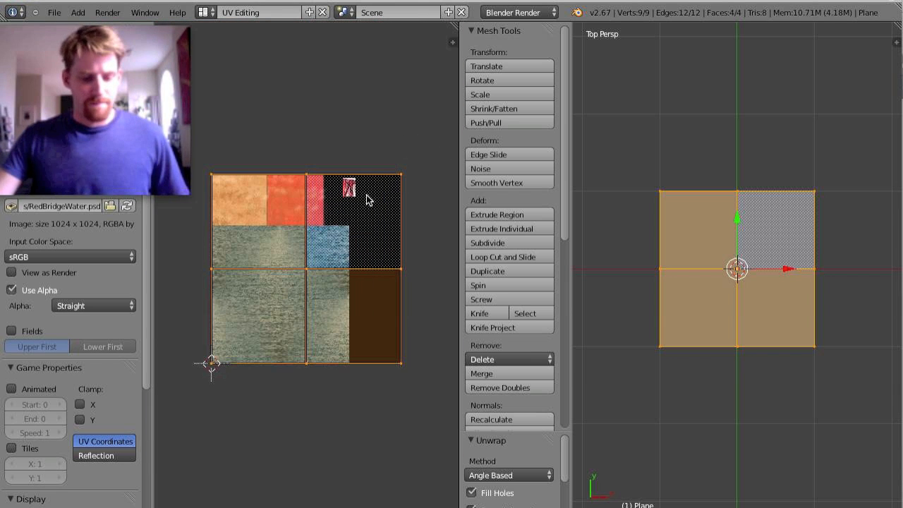
key(N)
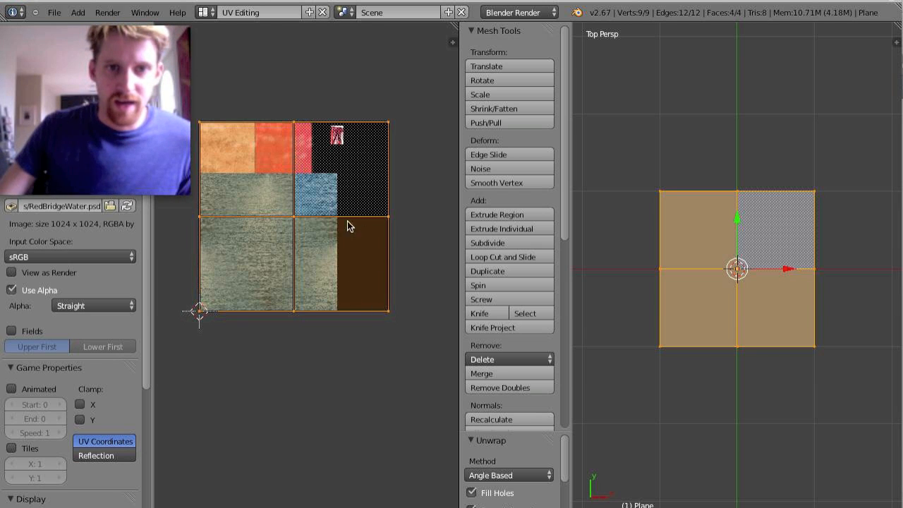
mouse_move(227, 185)
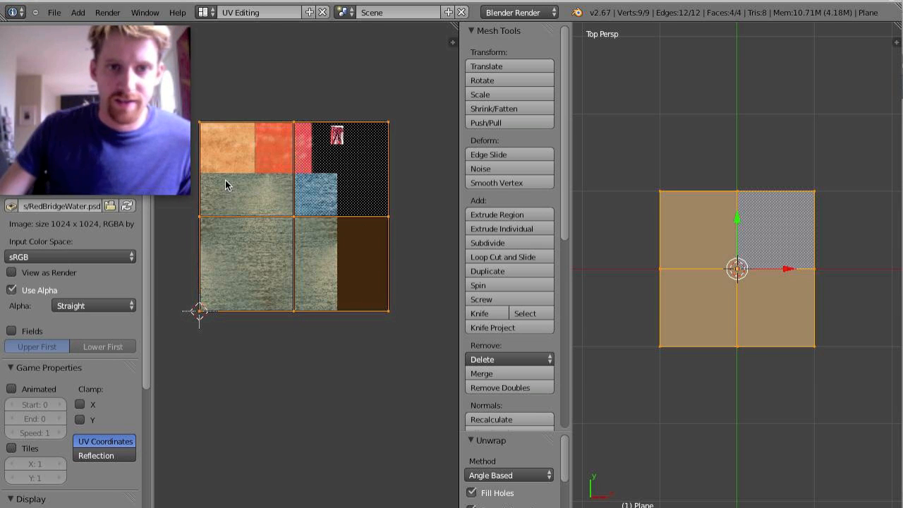
mouse_move(381, 313)
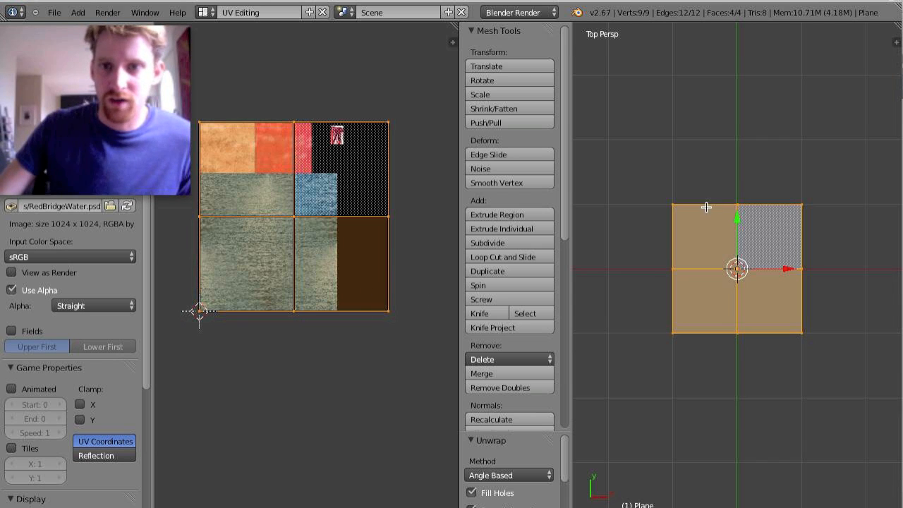
mouse_move(267, 141)
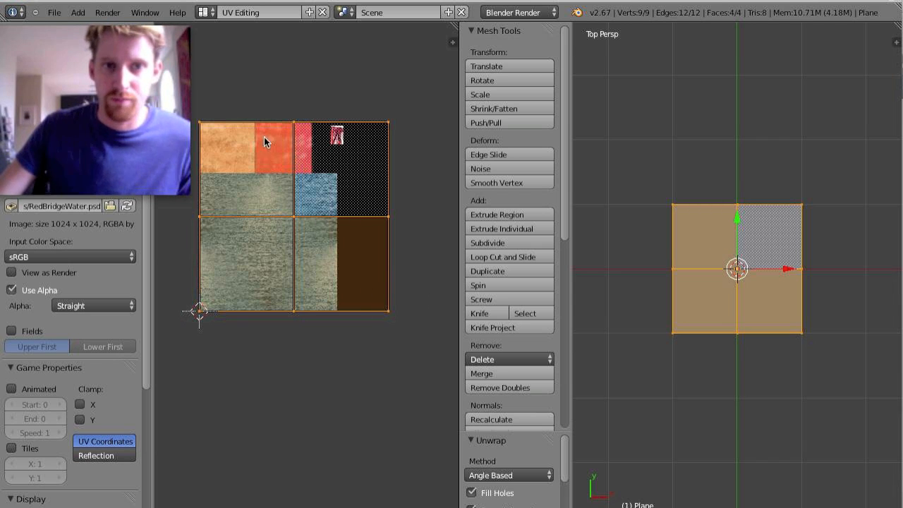
mouse_move(381, 319)
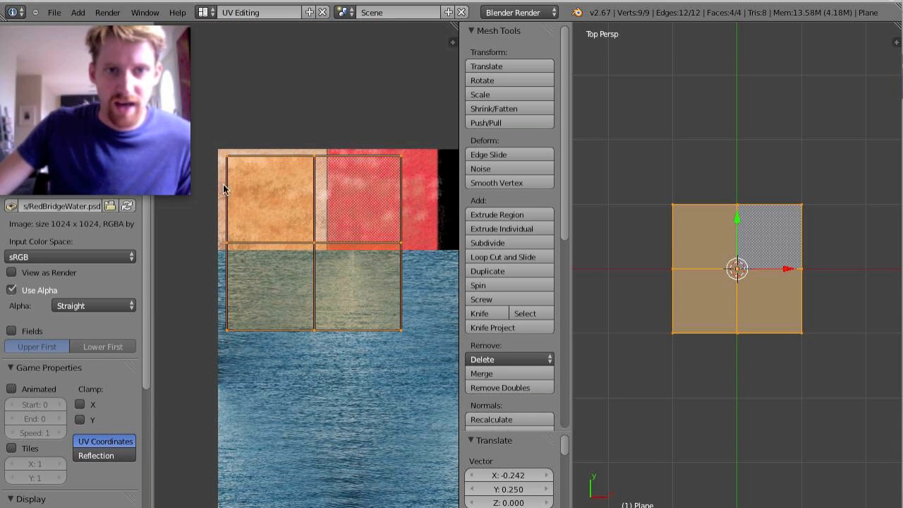
mouse_move(405, 341)
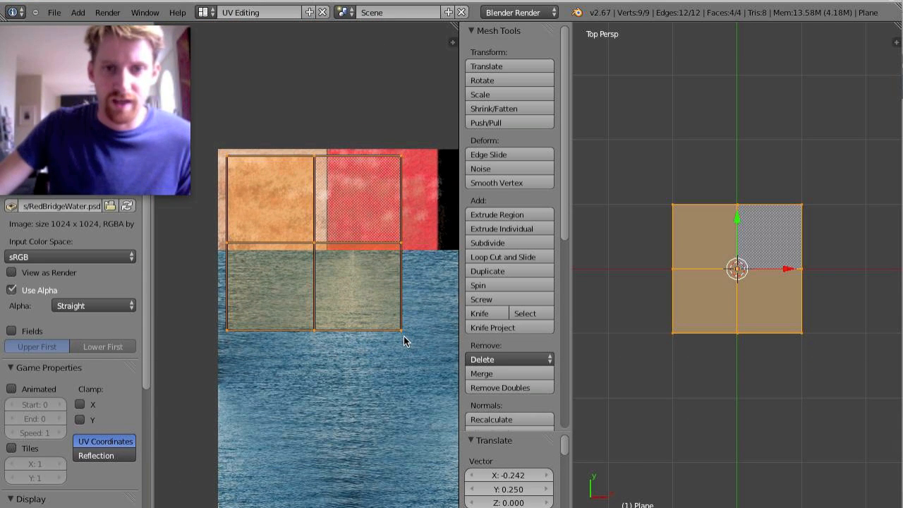
Scale the UV grid over the sand, red and water areas of the texture.
key(s)
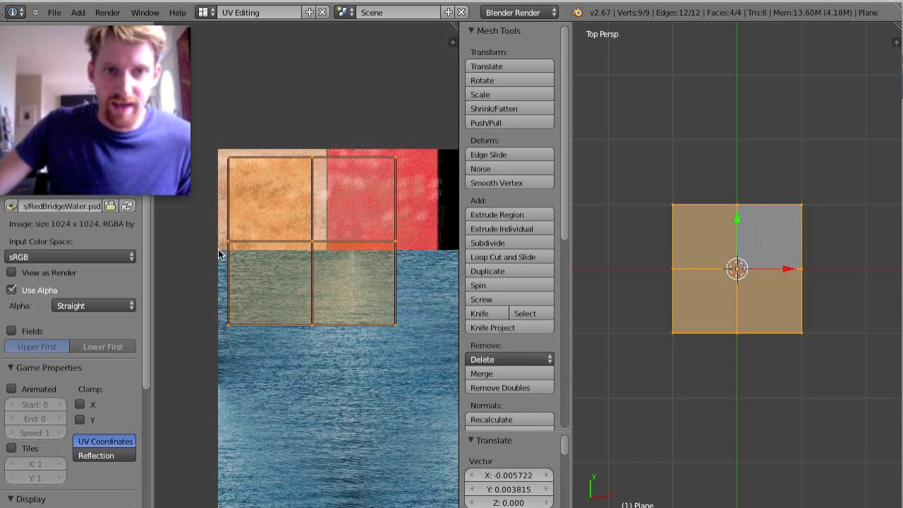
mouse_move(320, 265)
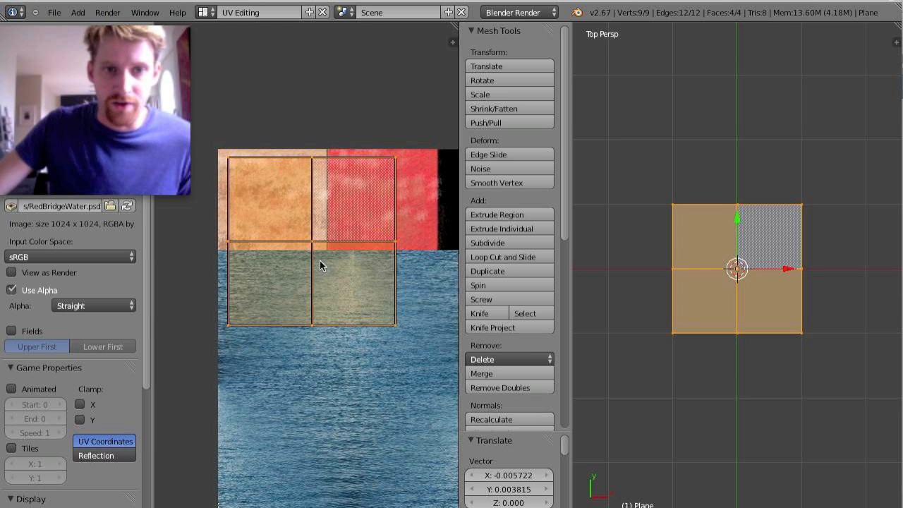
mouse_move(376, 312)
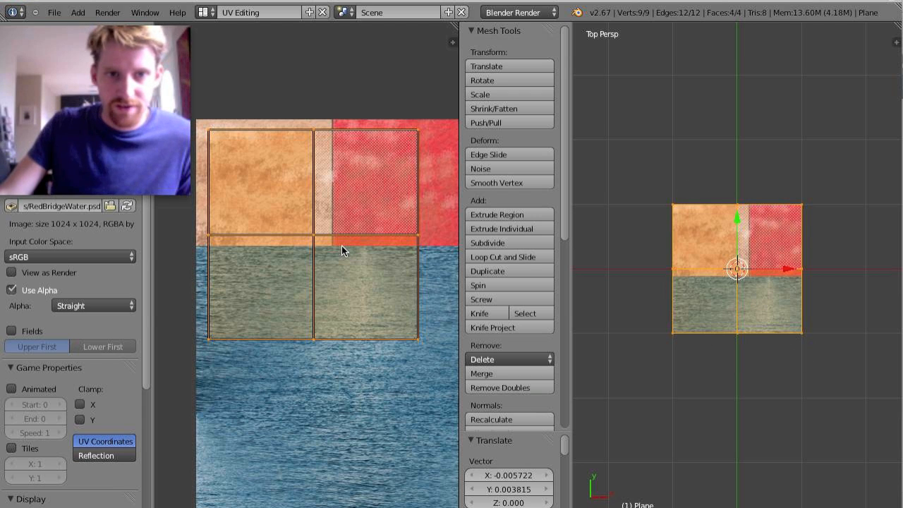
mouse_move(672, 256)
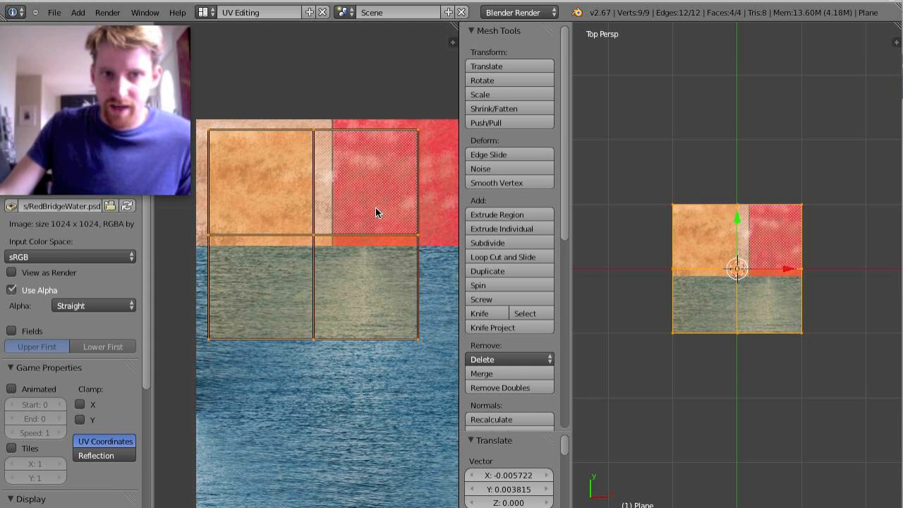
mouse_move(779, 244)
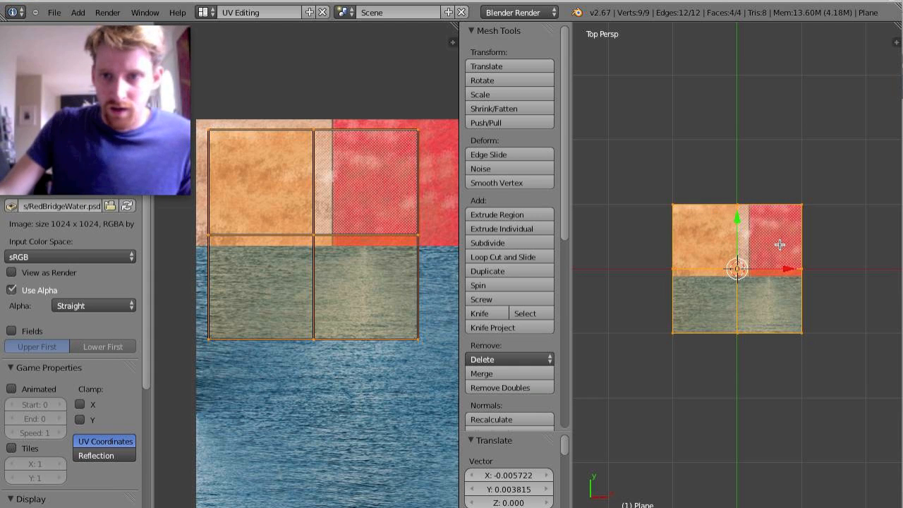
mouse_move(756, 227)
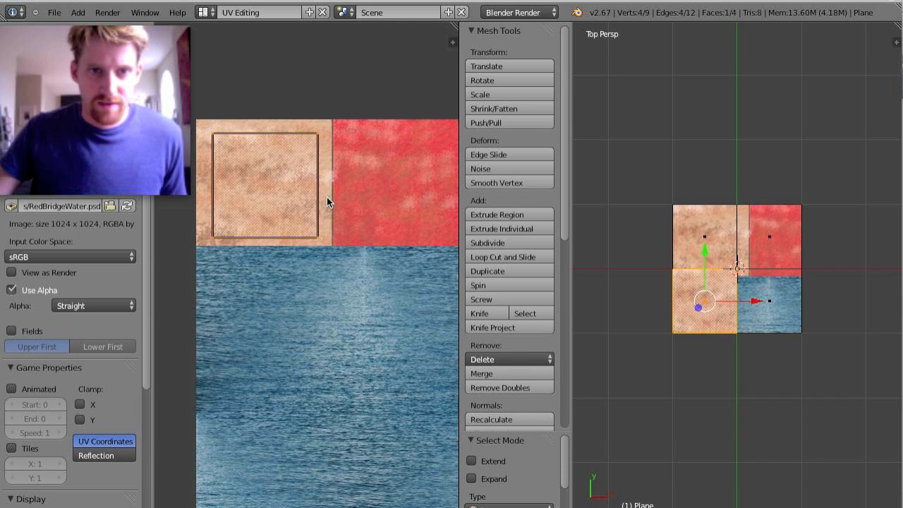
Drag the lower-left face's UVs onto the beige sand region of the image.
drag(705, 299, 768, 306)
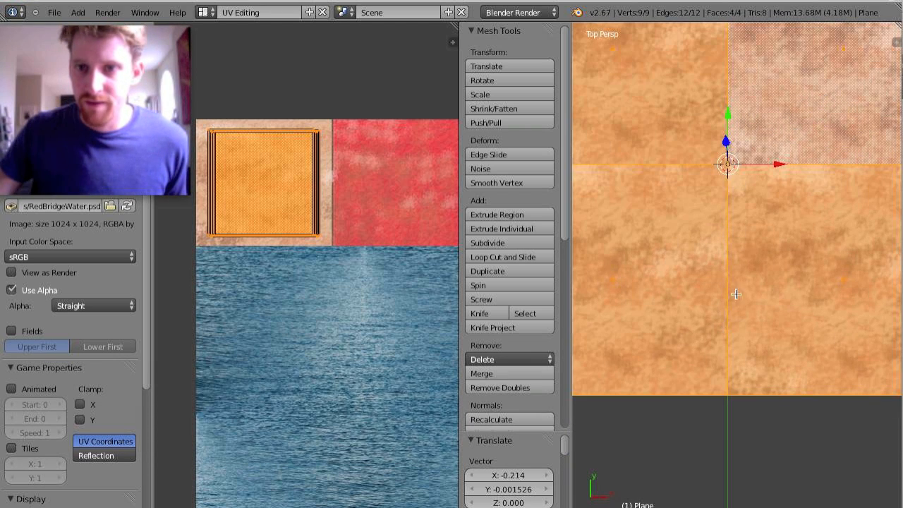
scroll(down, 3)
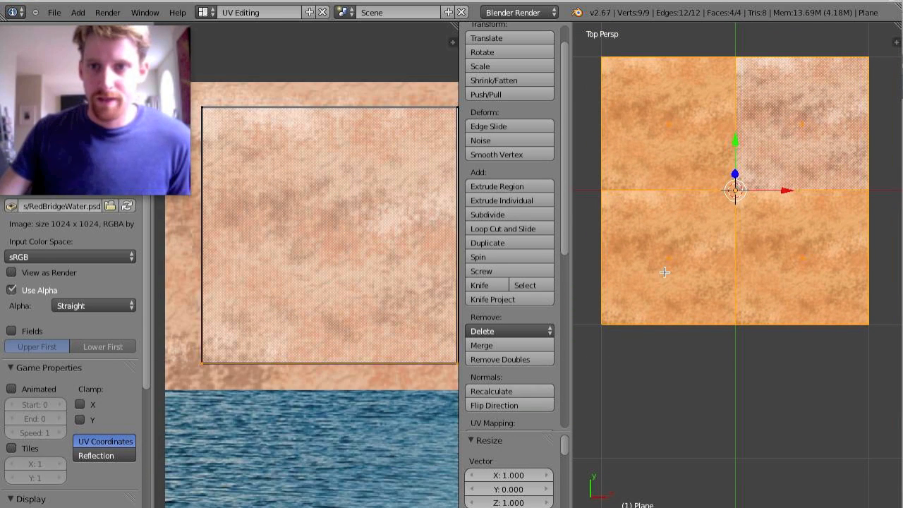
mouse_move(610, 184)
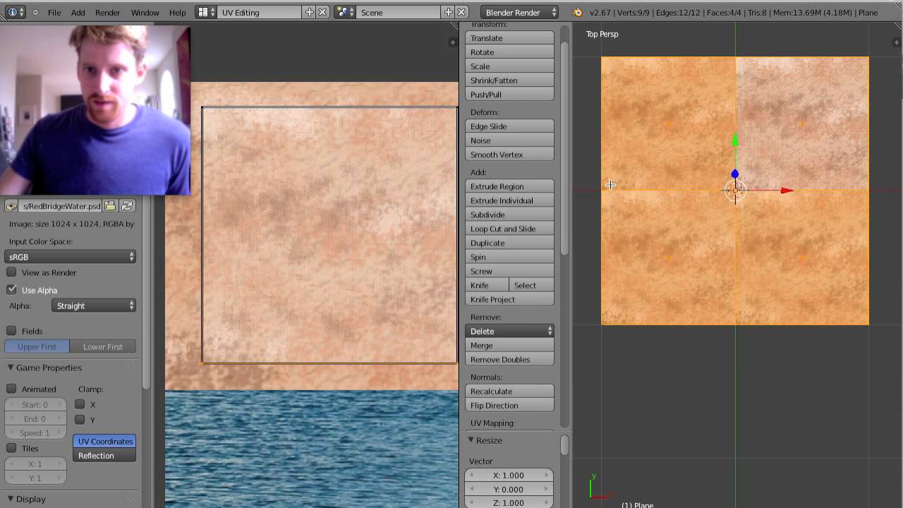
mouse_move(675, 259)
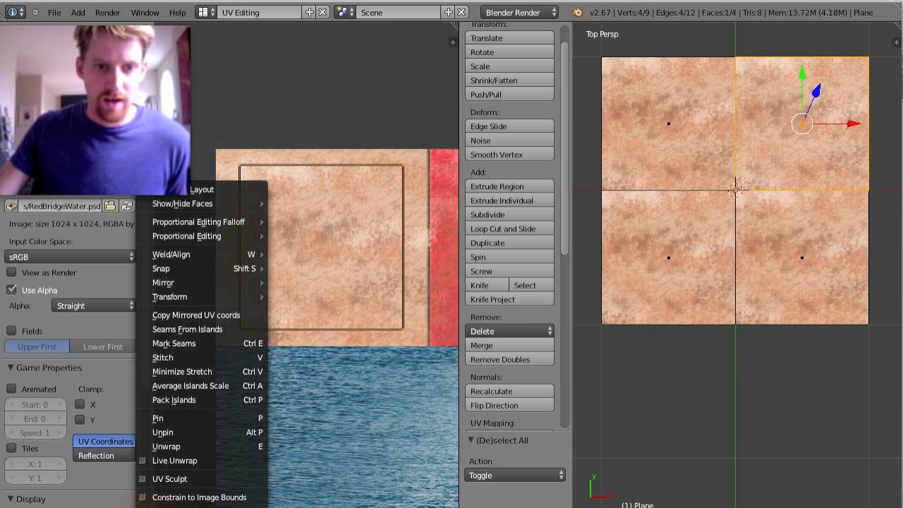
mouse_move(166, 446)
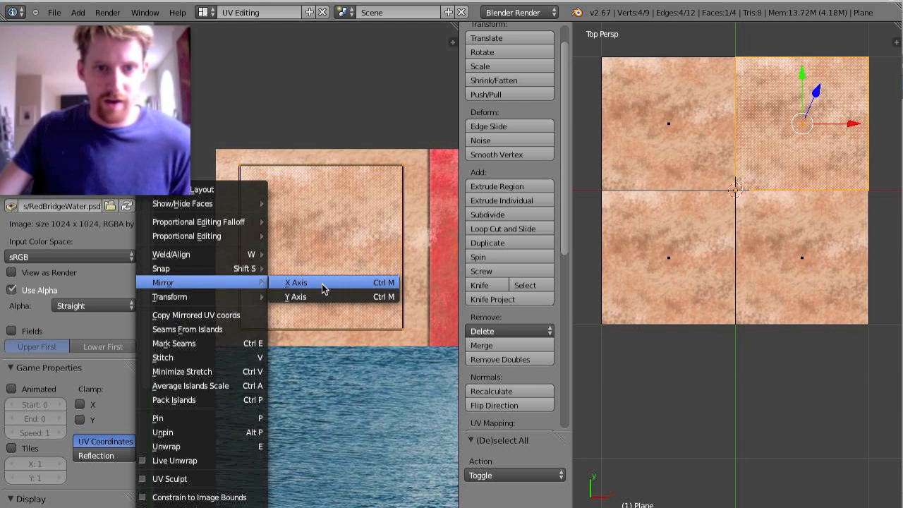
Mirror the top-right, bottom-left and bottom-right quarter UVs across X and Y so edges match.
click(296, 282)
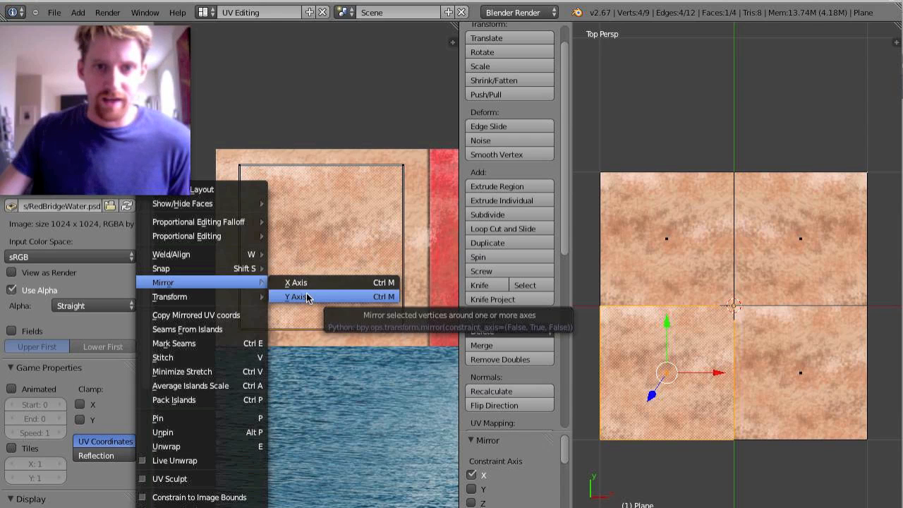
click(296, 296)
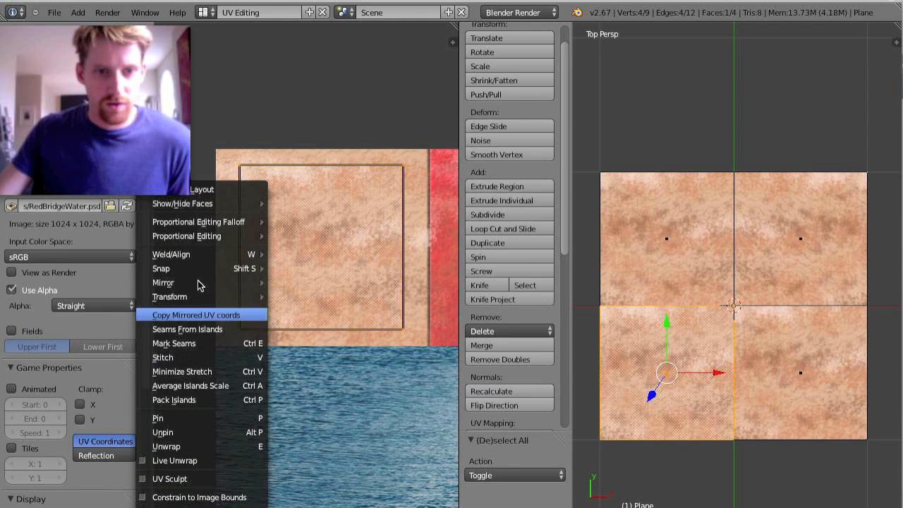
click(163, 282)
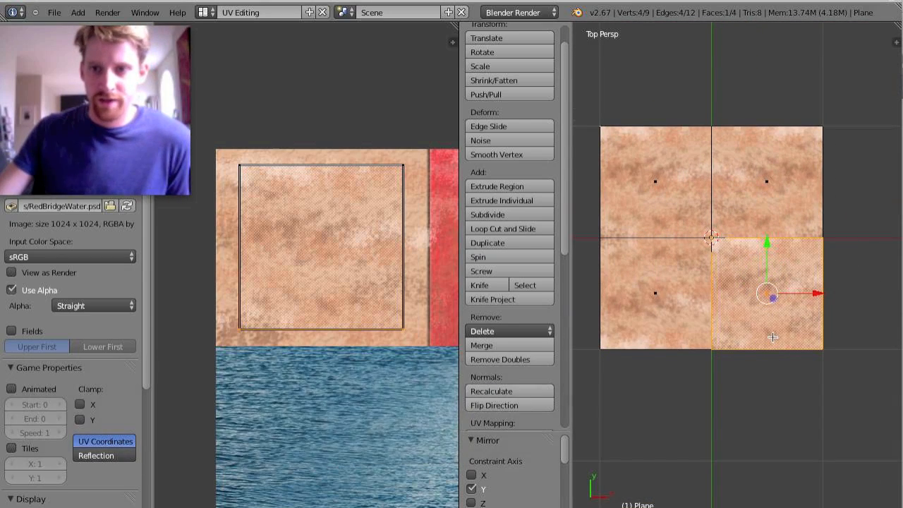
key(a)
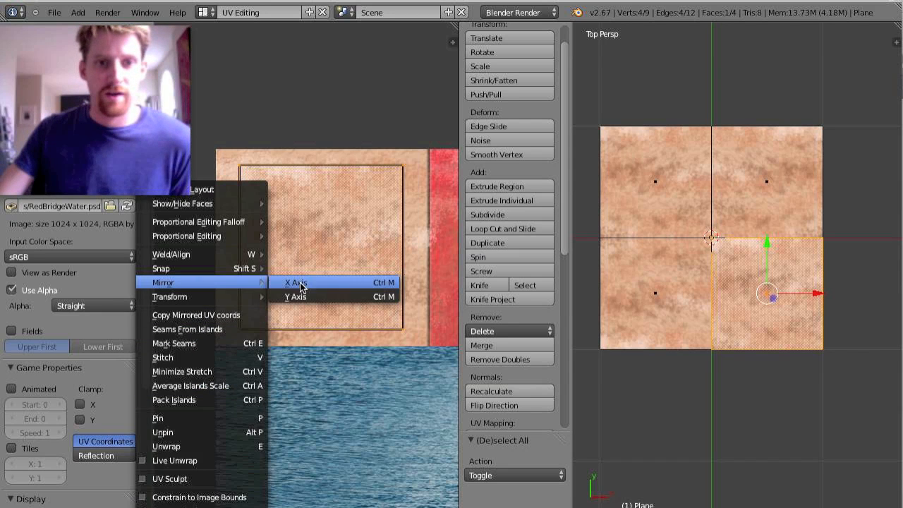
click(296, 282)
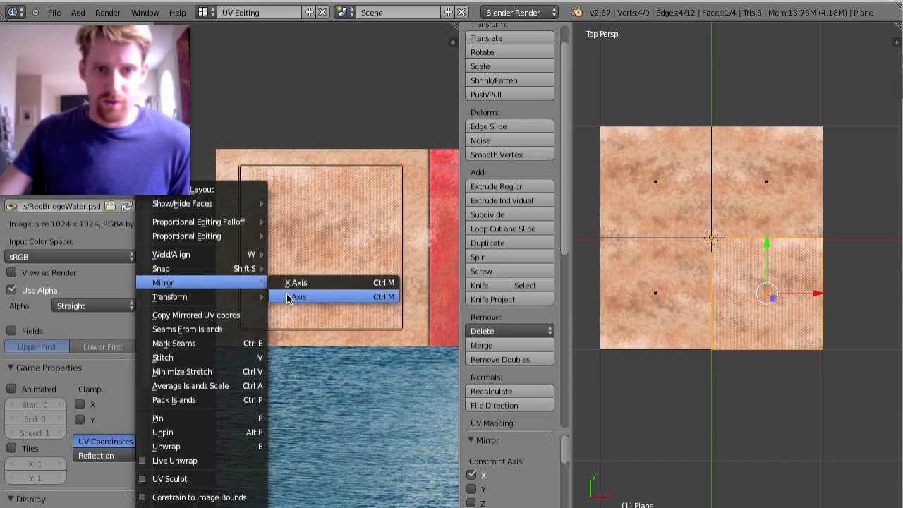
click(299, 296)
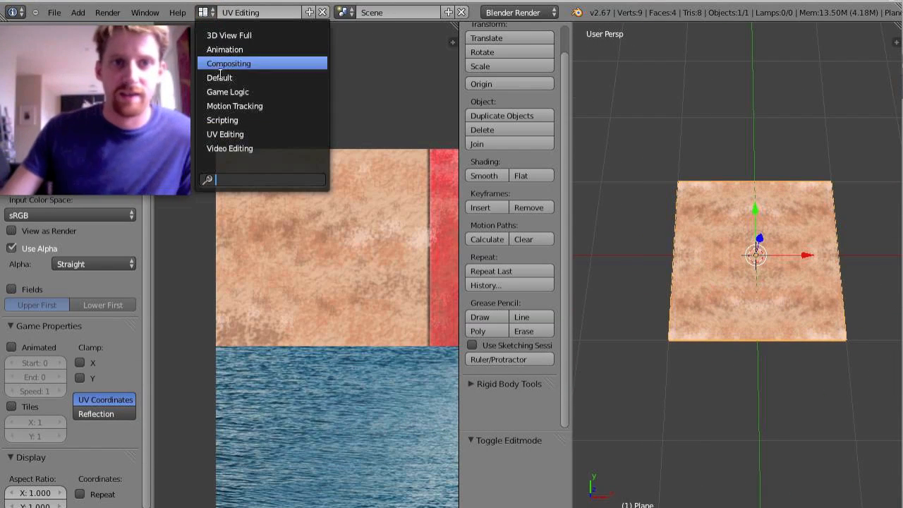
Return to the Default layout and place a duplicate copy of the sand plane.
click(220, 77)
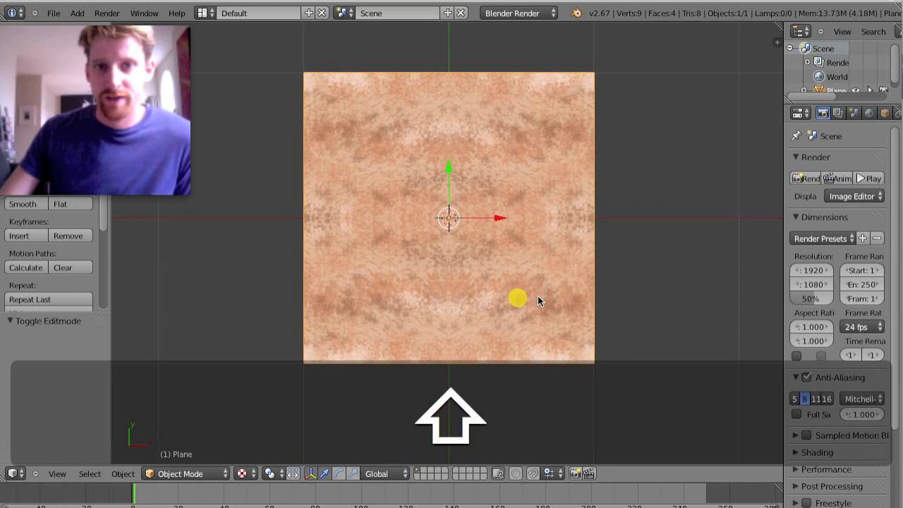
scroll(down, 3)
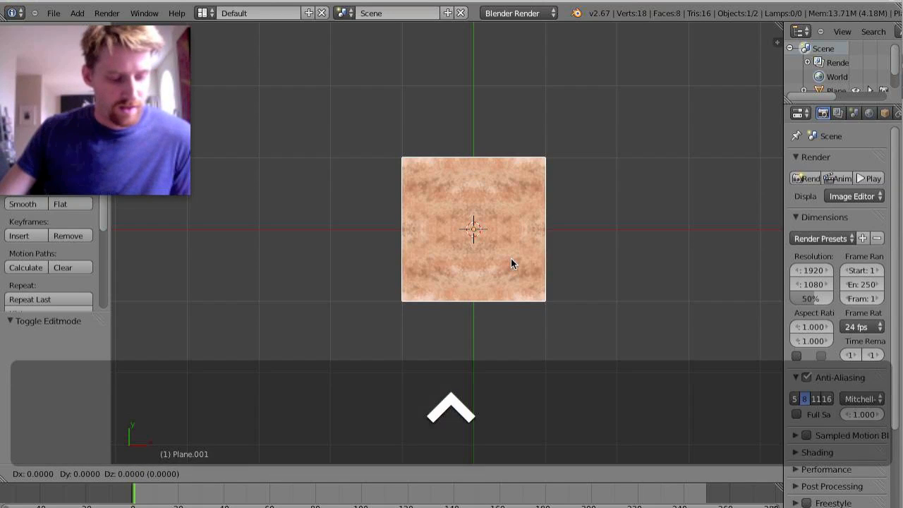
click(622, 258)
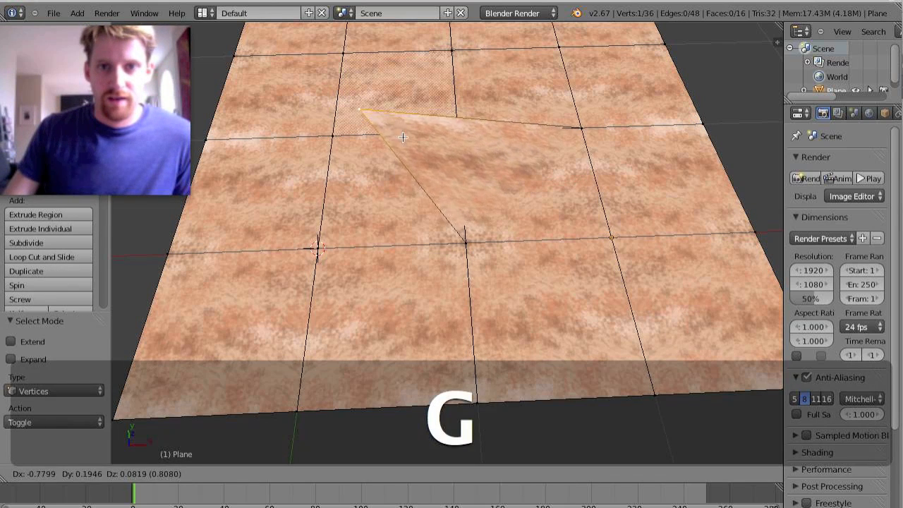
Merge the tiles' overlapping vertices with Remove Doubles and return to Object Mode.
key(cmd+z)
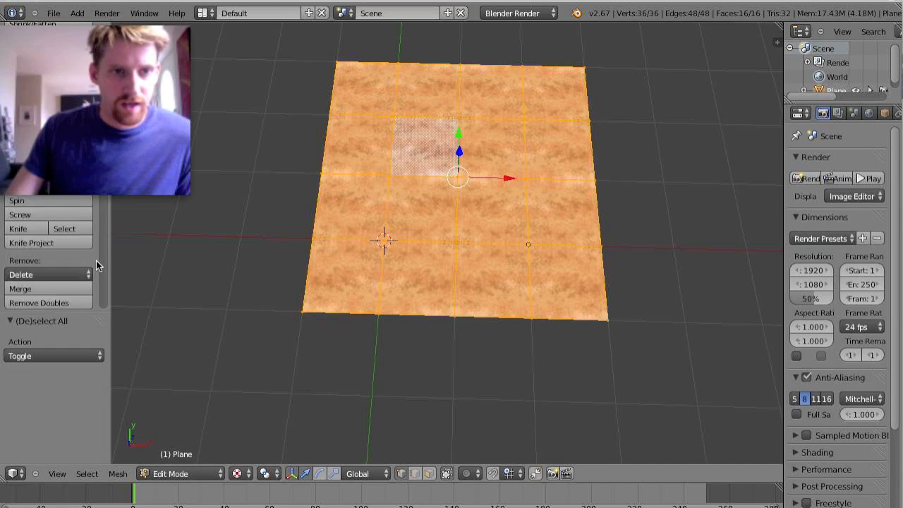
scroll(down, 3)
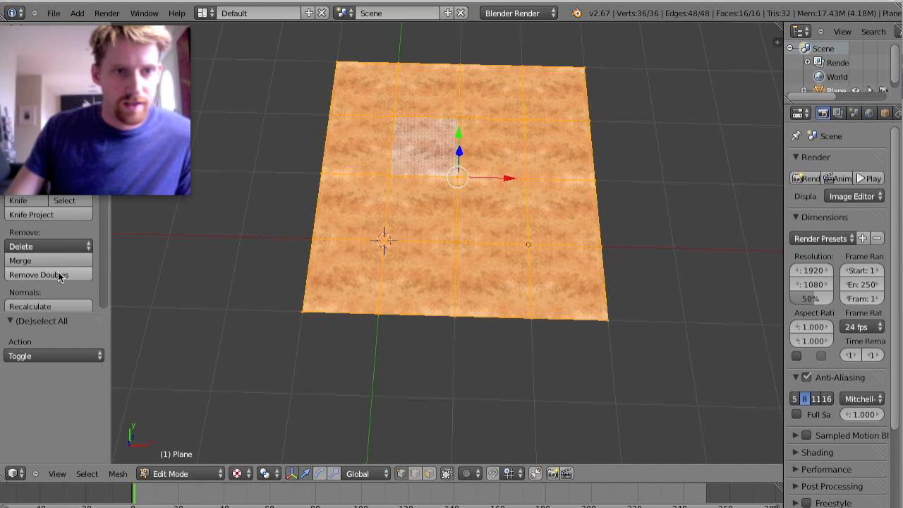
click(39, 274)
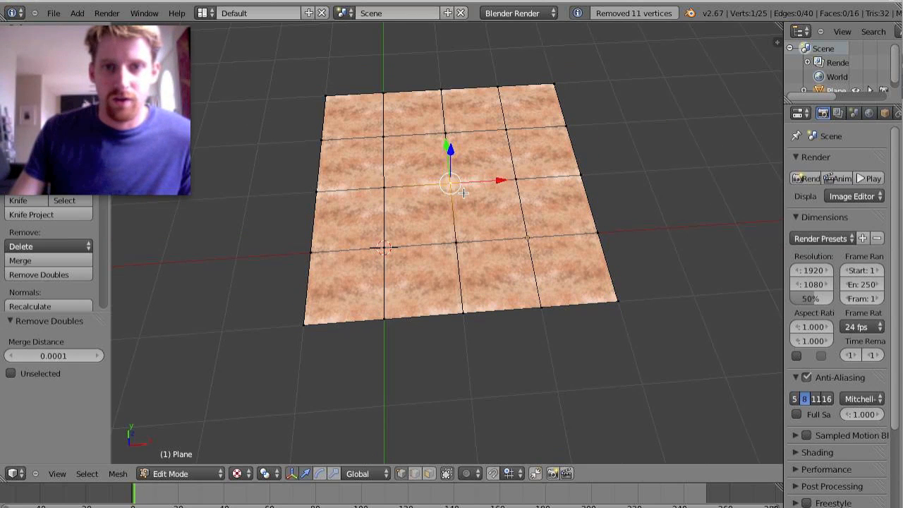
key(cmd+z)
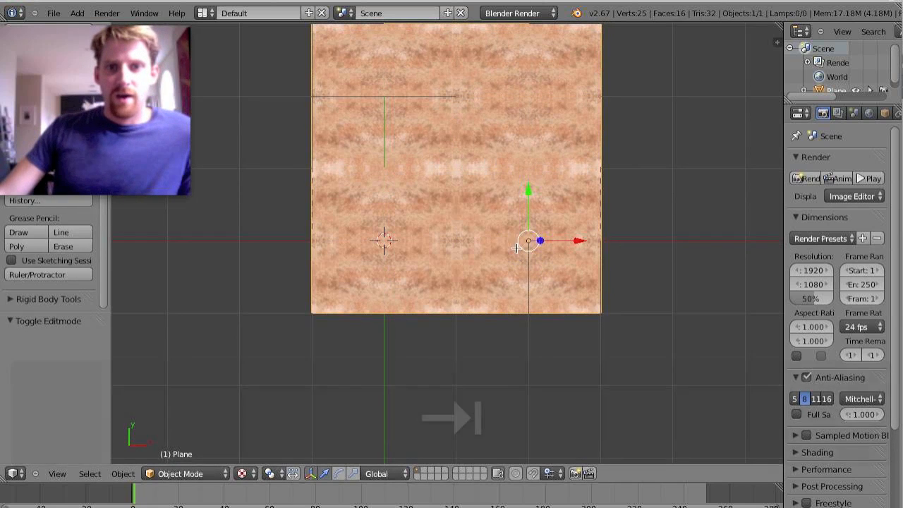
mouse_move(617, 189)
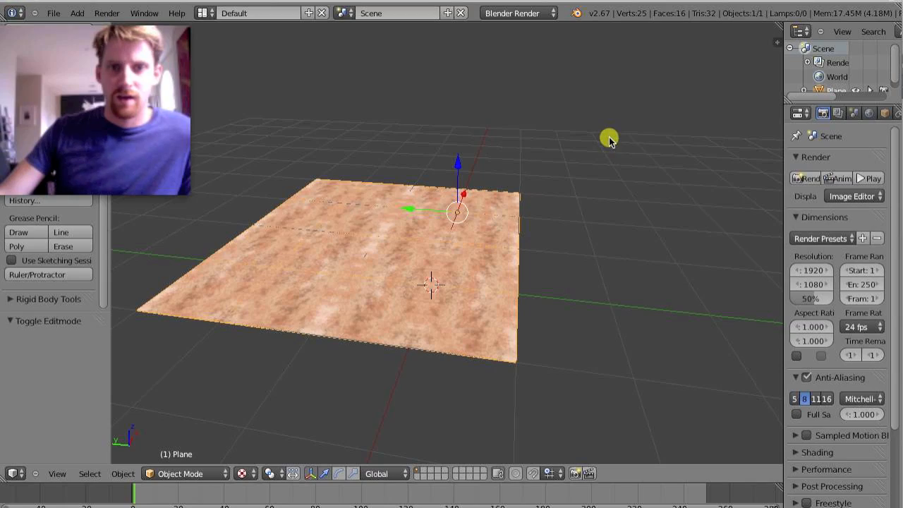
scroll(up, 3)
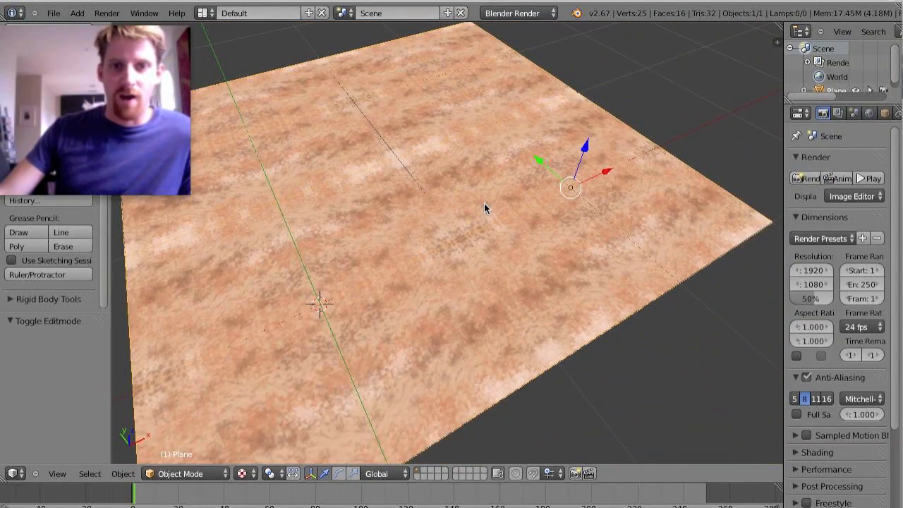
drag(494, 212, 451, 233)
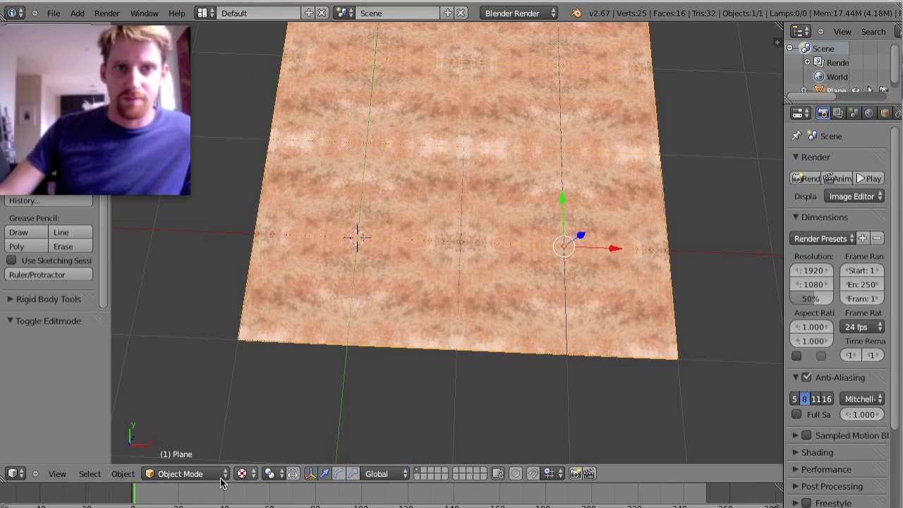
Enter Sculpt Mode and brush two strokes to raise dunes across the sand plane.
click(180, 473)
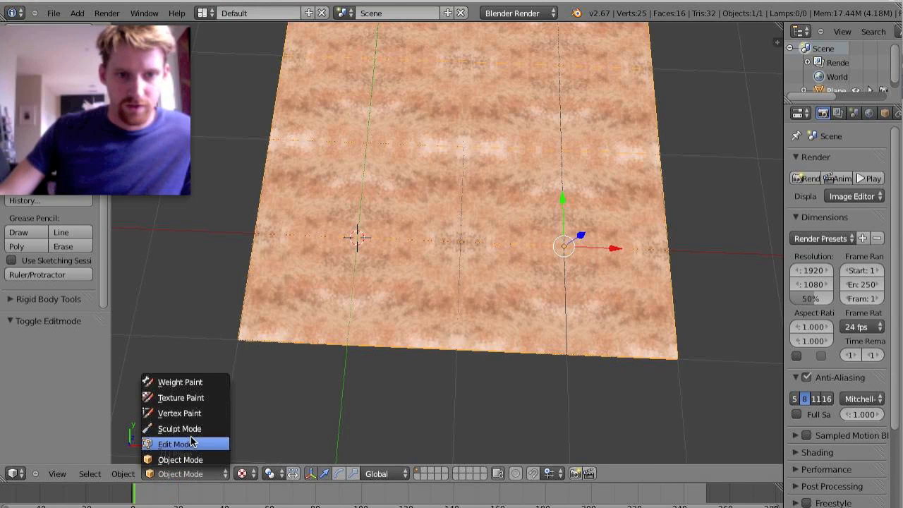
mouse_move(179, 428)
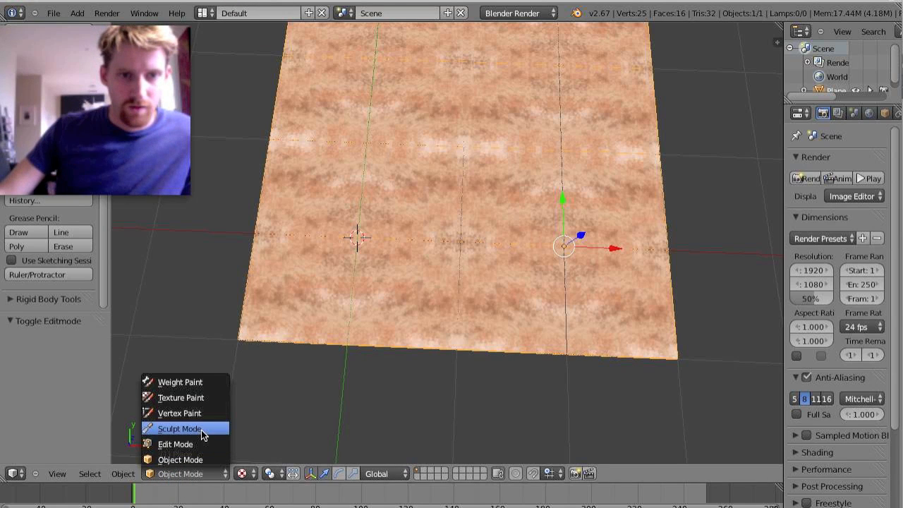
click(179, 428)
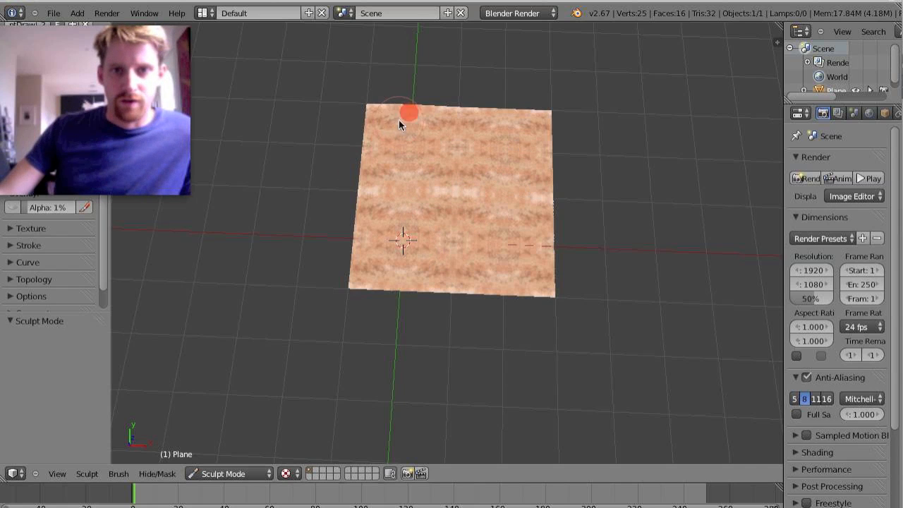
drag(409, 111, 360, 169)
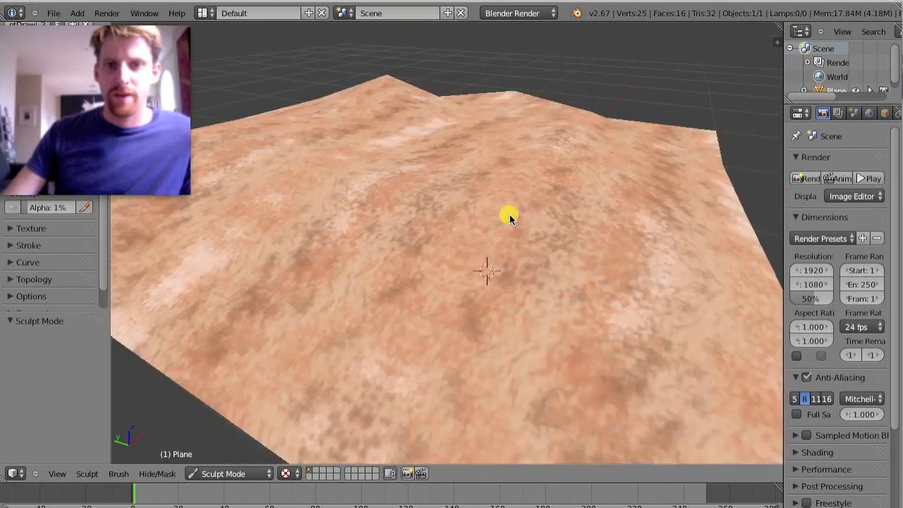
drag(508, 215, 240, 201)
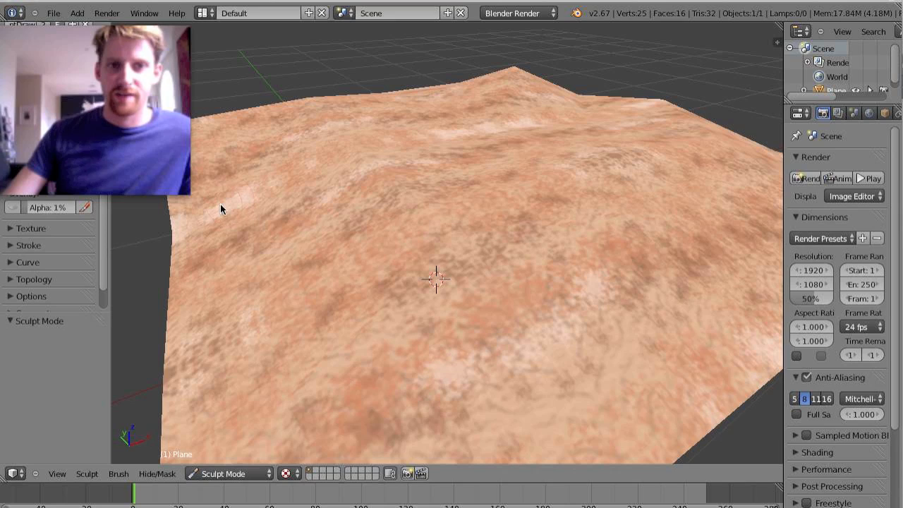
mouse_move(280, 196)
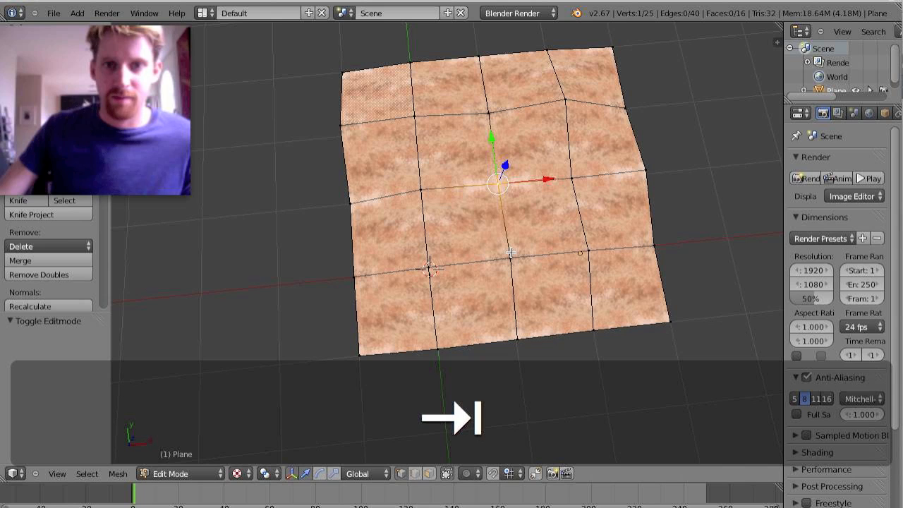
Select all vertices of the sculpted dune plane in Edit Mode.
key(a)
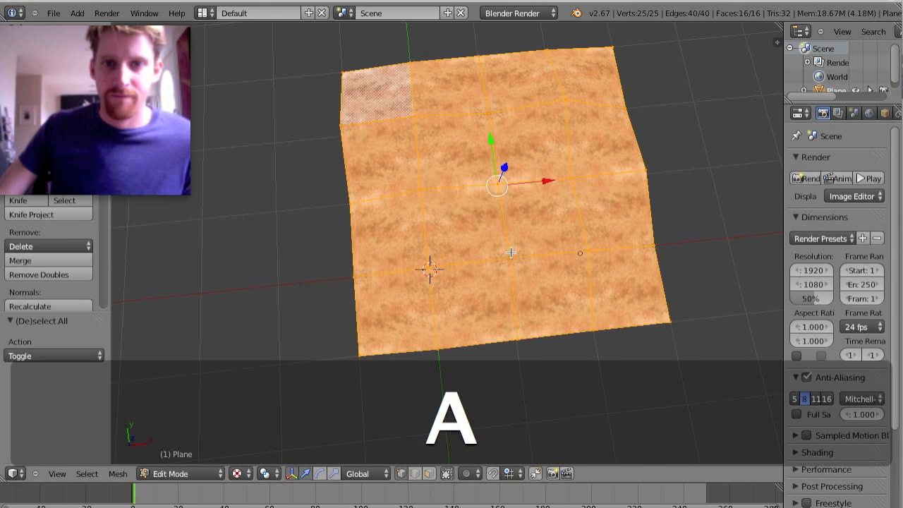